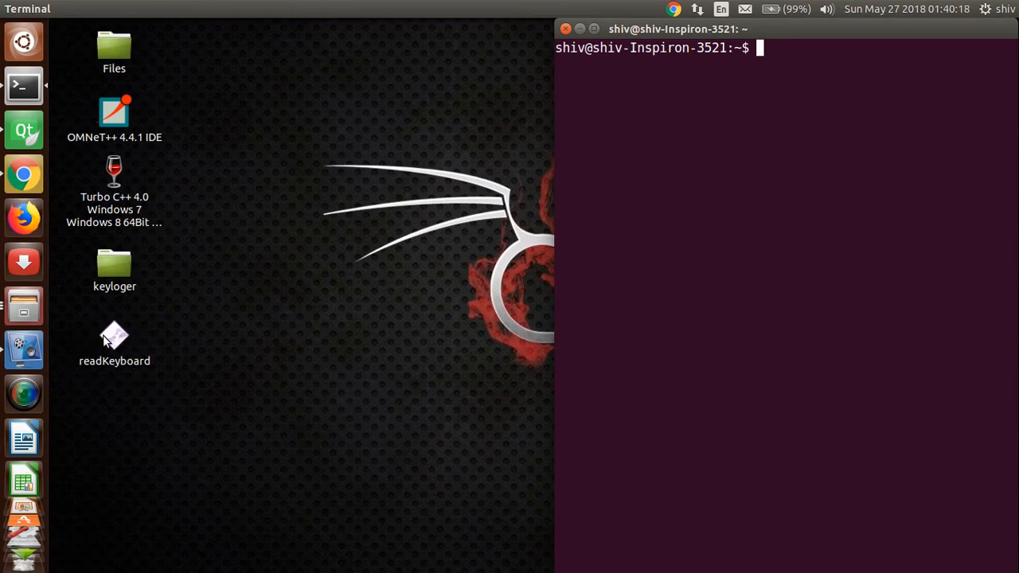
Launch readKeyboard from the desktop and authenticate the admin prompt so the empty Widget opens.
left_click(114, 336)
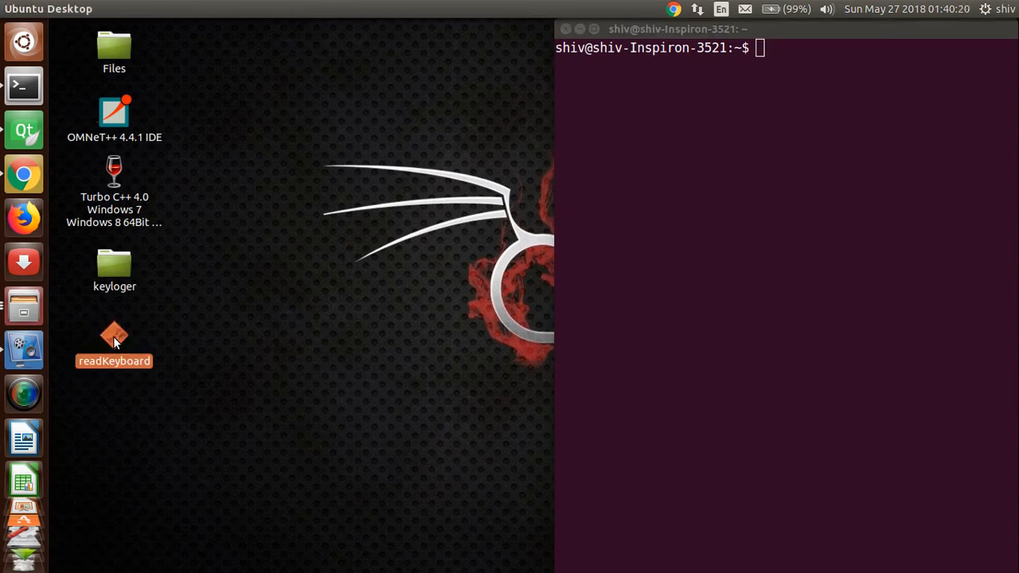
double_click(115, 334)
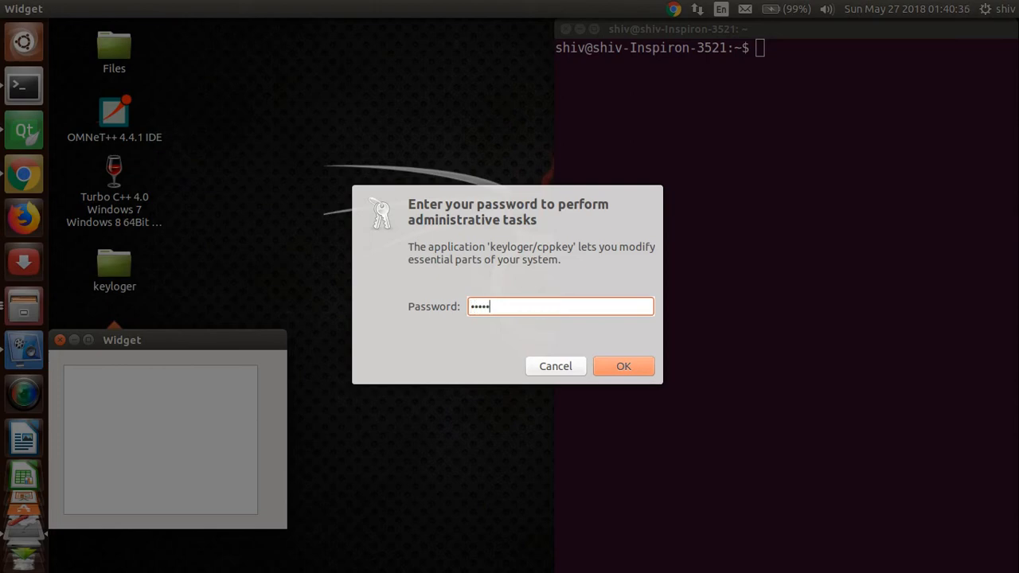
left_click(624, 366)
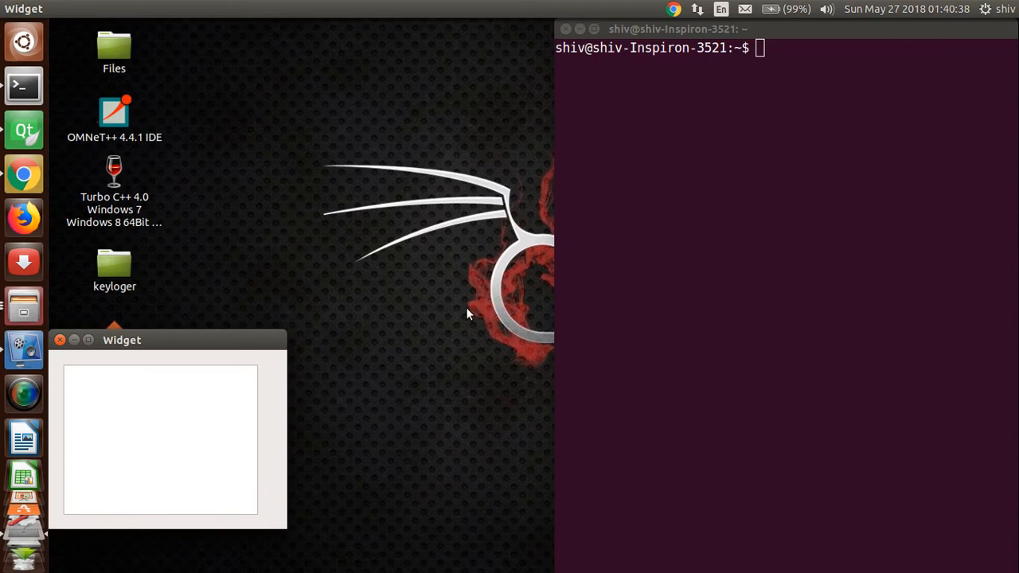
Drag the empty Widget window to the upper left, near the screen top beside the terminal.
left_click_drag(121, 341, 140, 295)
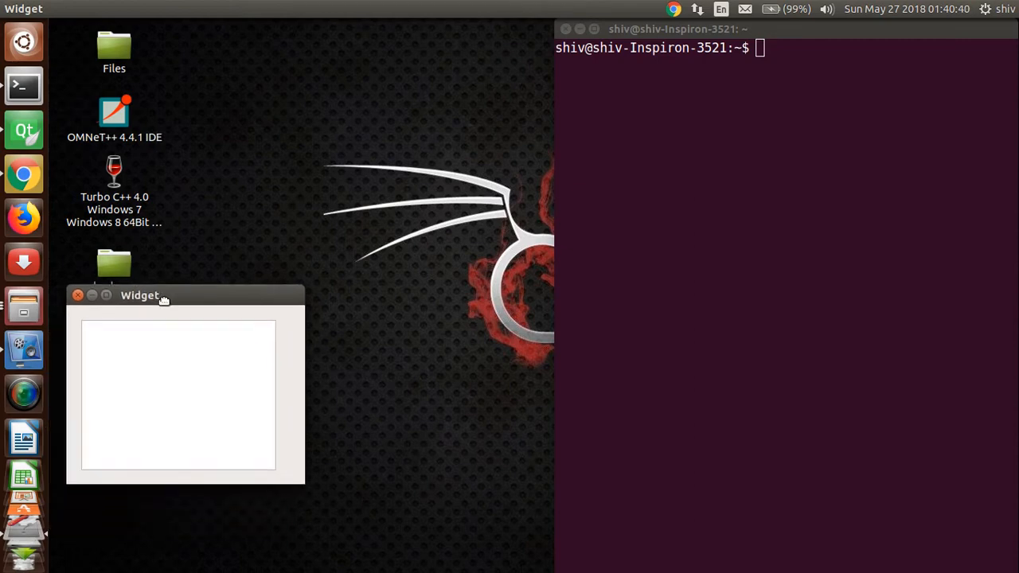
left_click_drag(140, 295, 199, 54)
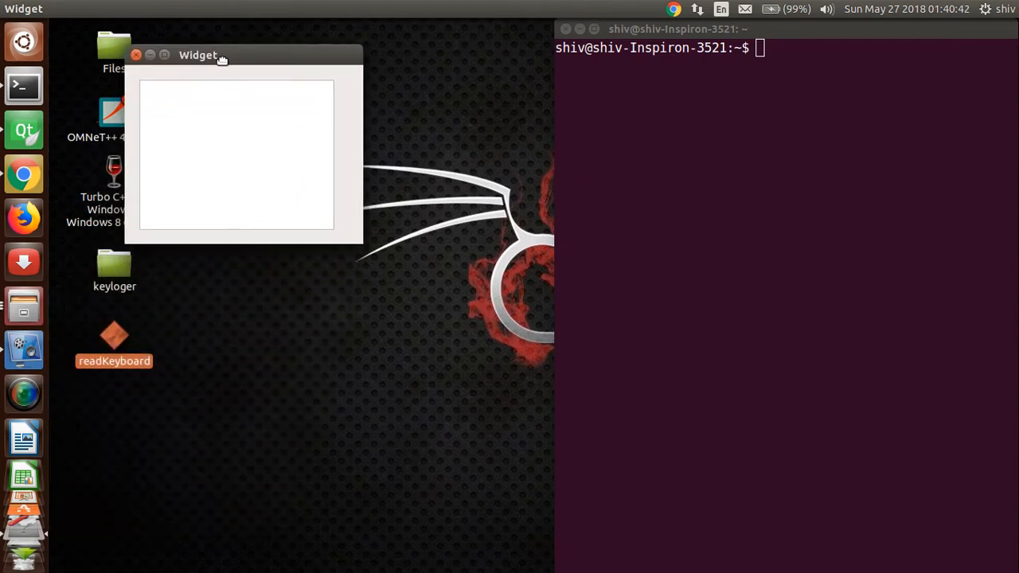
mouse_move(242, 61)
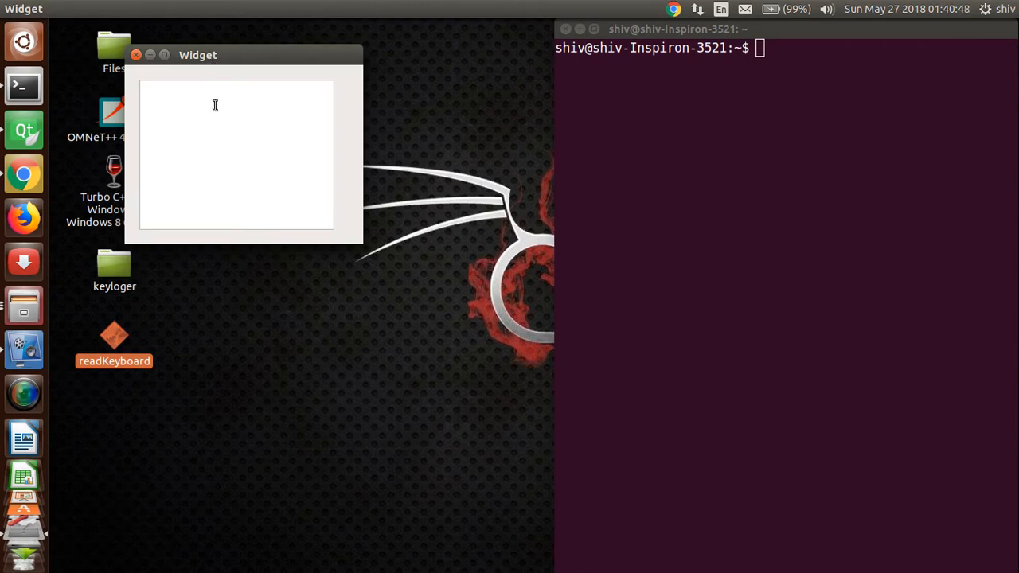
mouse_move(191, 62)
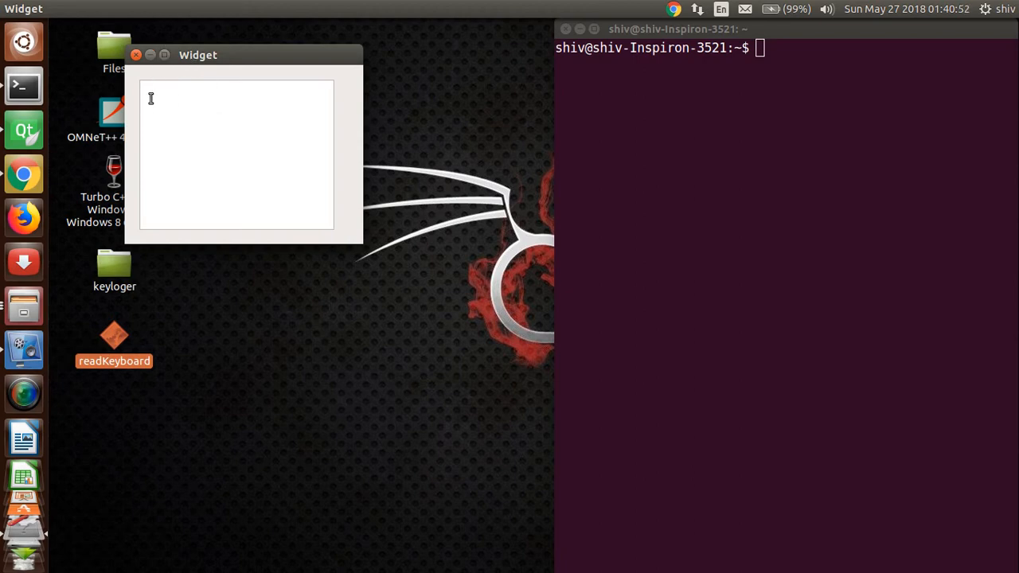
mouse_move(239, 92)
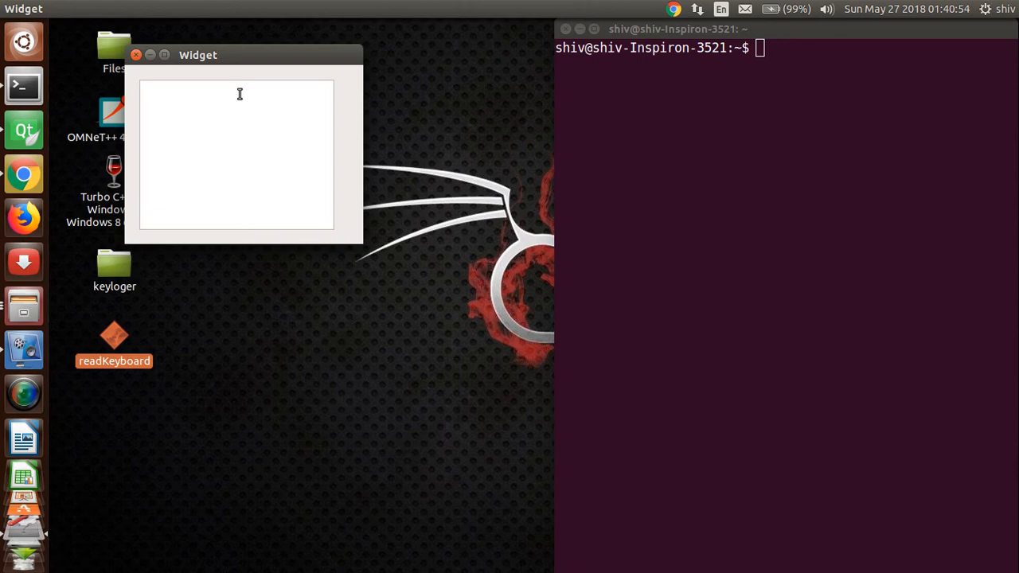
mouse_move(253, 111)
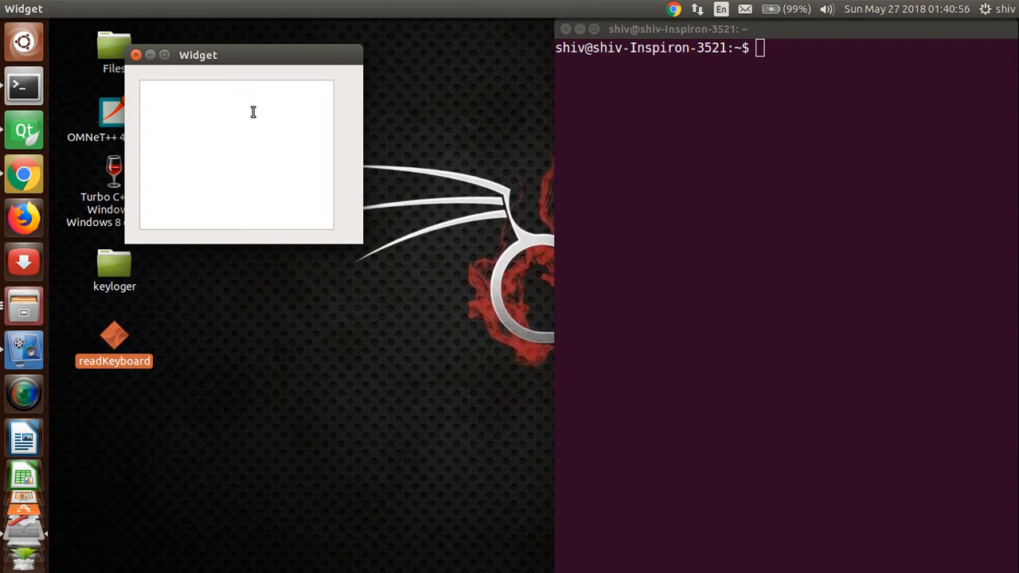
mouse_move(269, 68)
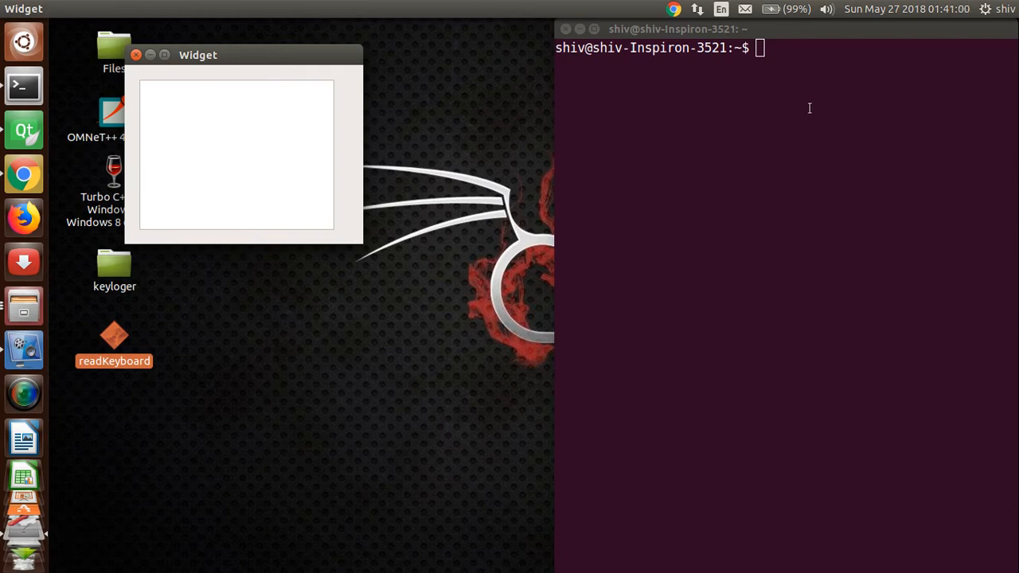
mouse_move(812, 35)
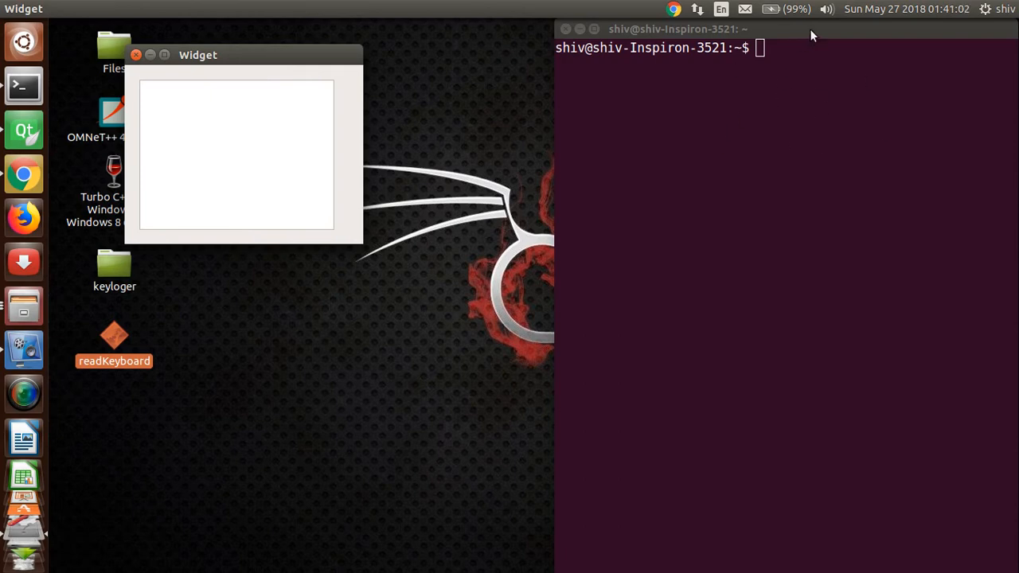
Enter 'hello world' at the terminal prompt so the Widget captures it.
left_click(708, 50)
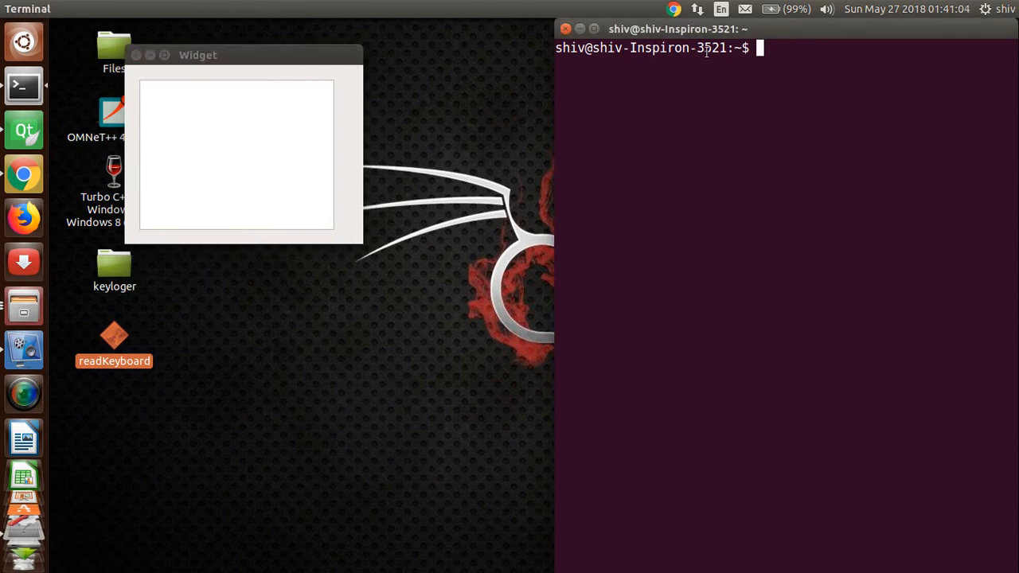
mouse_move(316, 100)
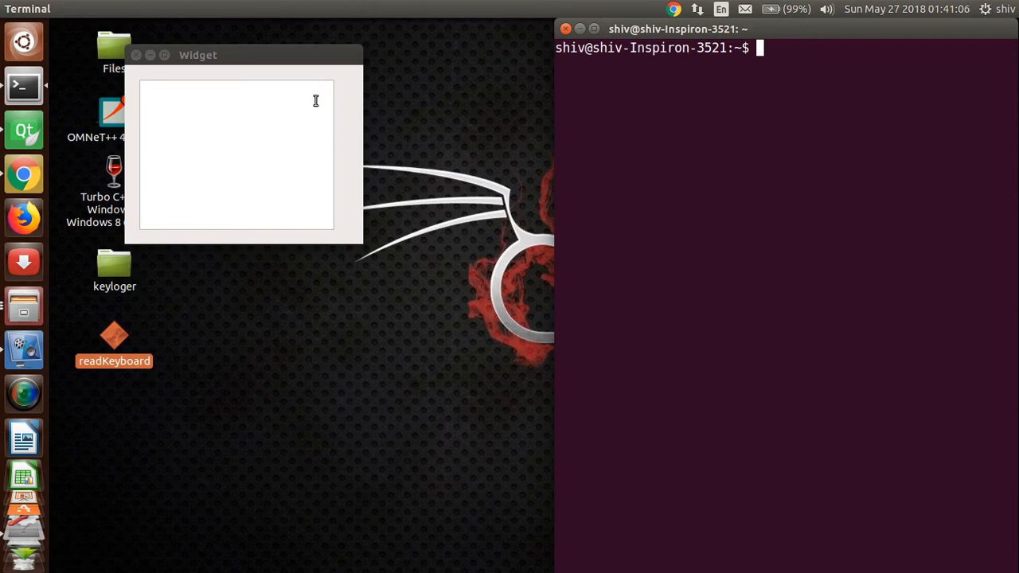
mouse_move(264, 62)
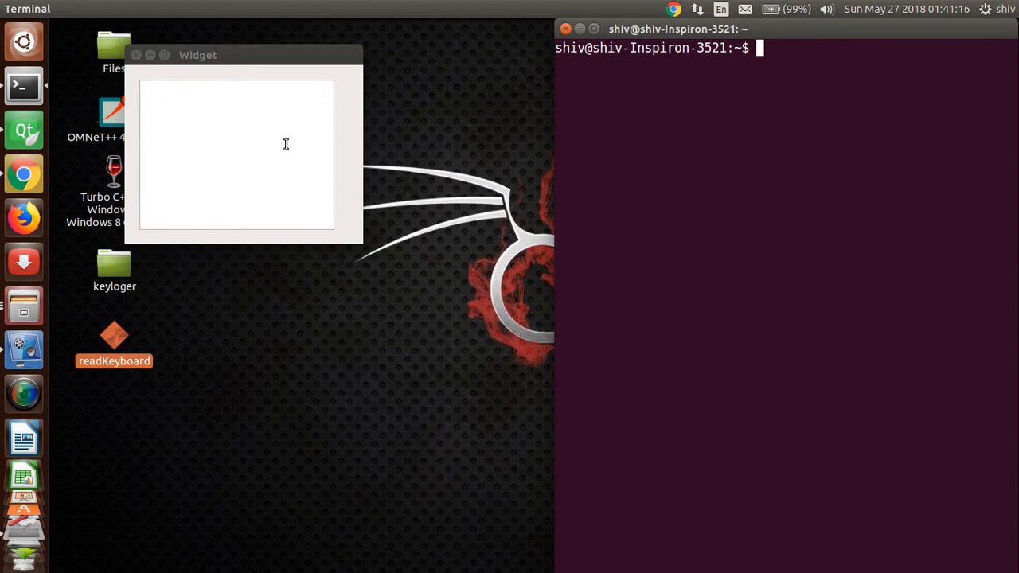
mouse_move(274, 167)
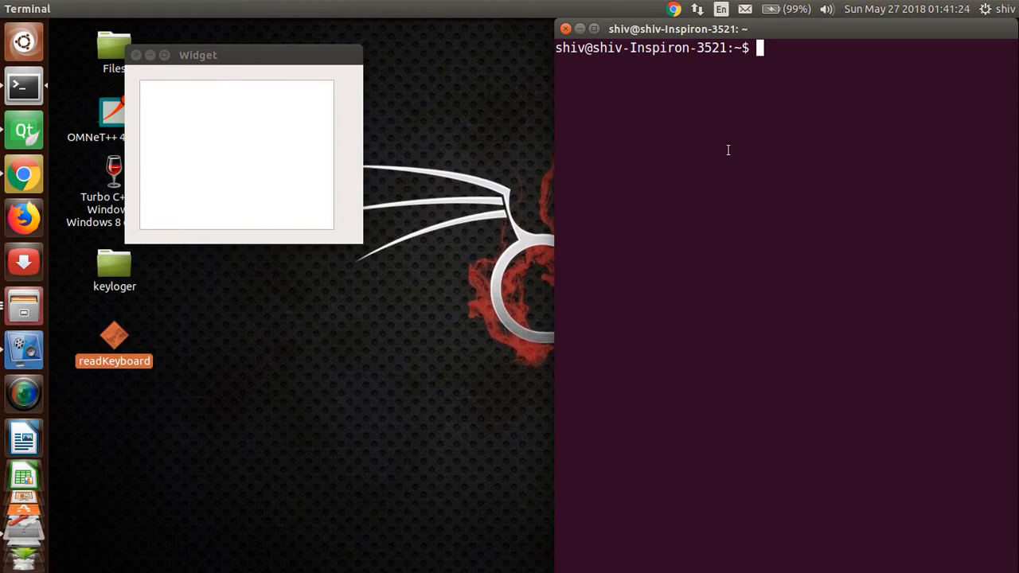
mouse_move(761, 97)
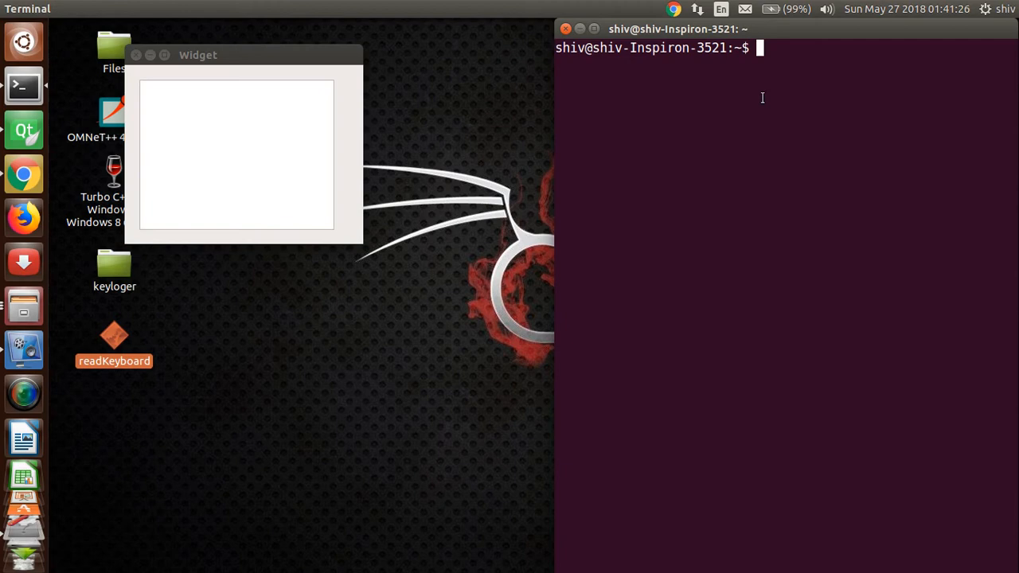
type("hello world")
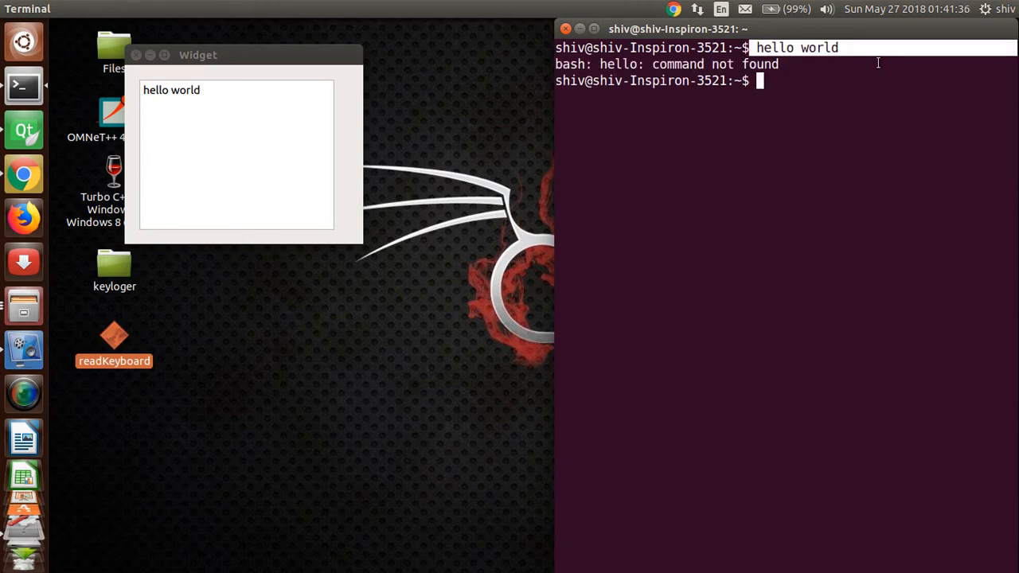
mouse_move(716, 146)
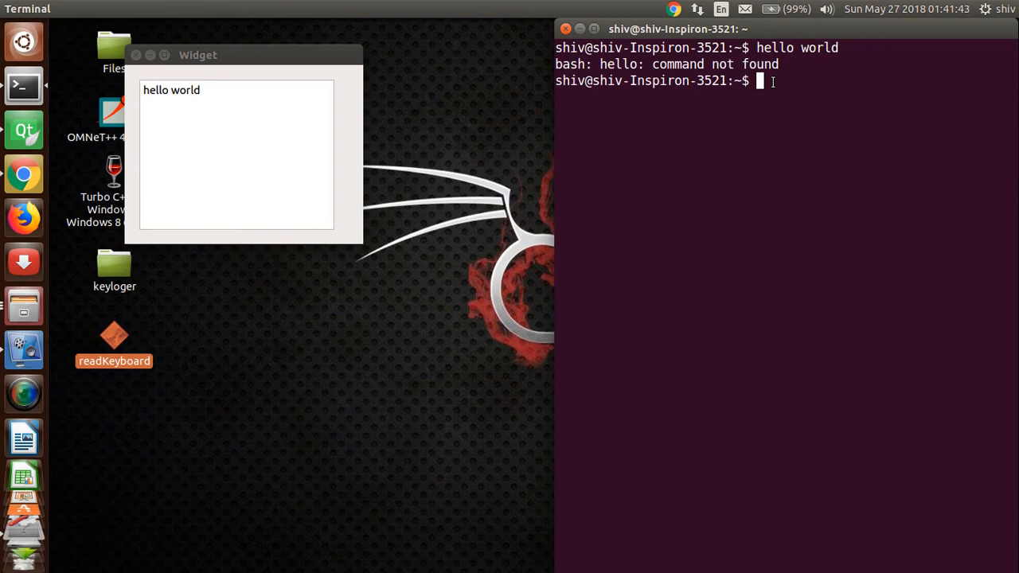
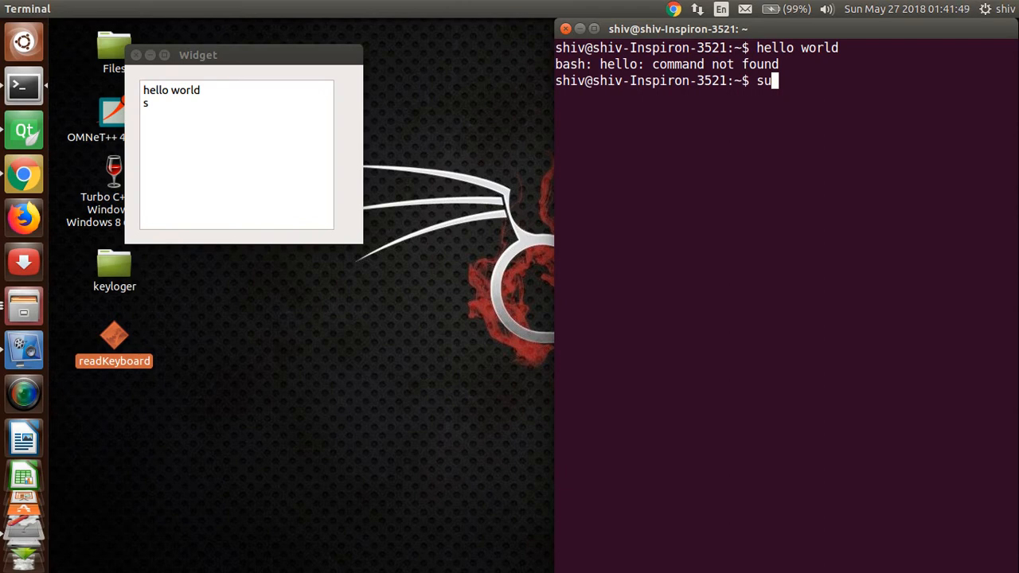
key("Return")
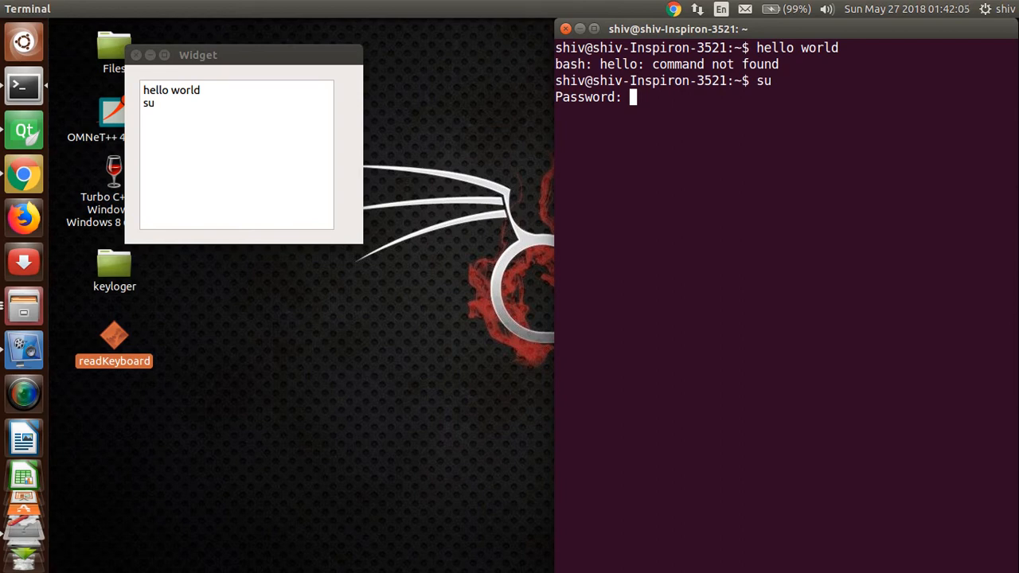
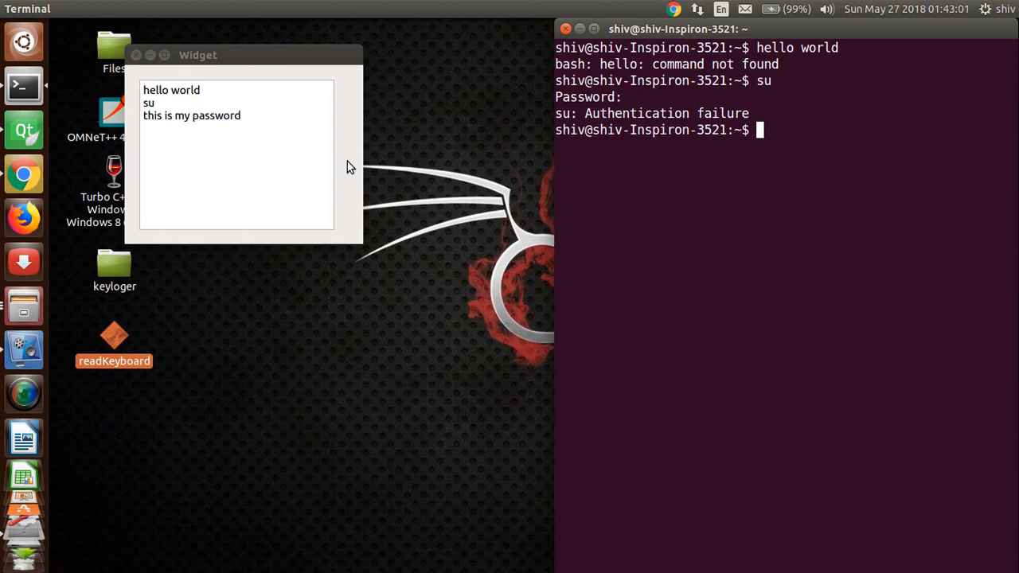
mouse_move(376, 199)
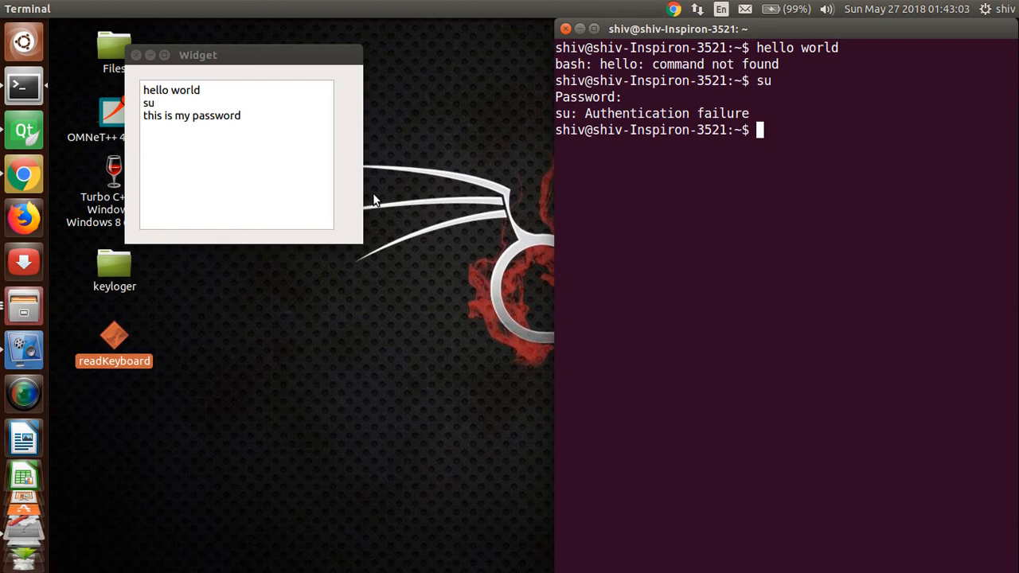